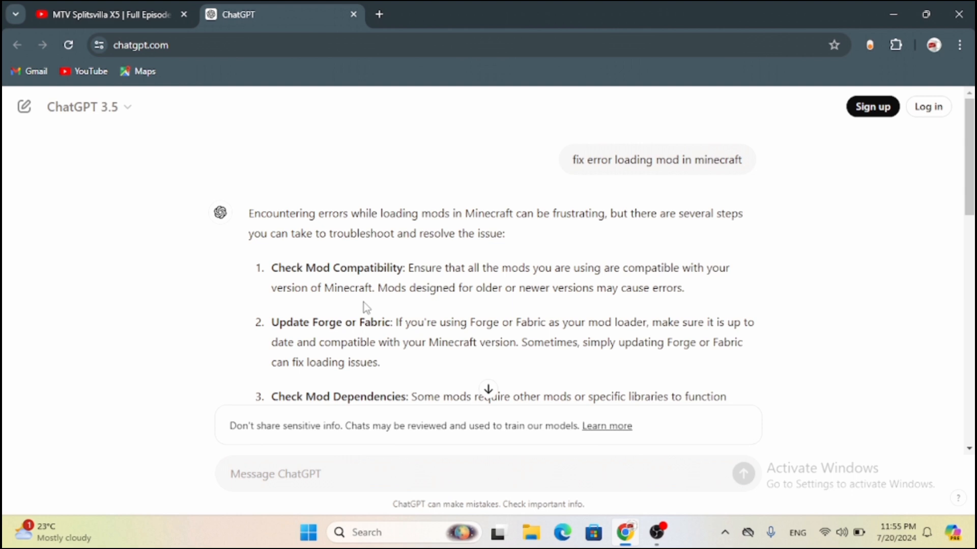
Step: Search Google for 'forge minecraft mods' in a new tab via the autocomplete suggestion
scroll("down", 3)
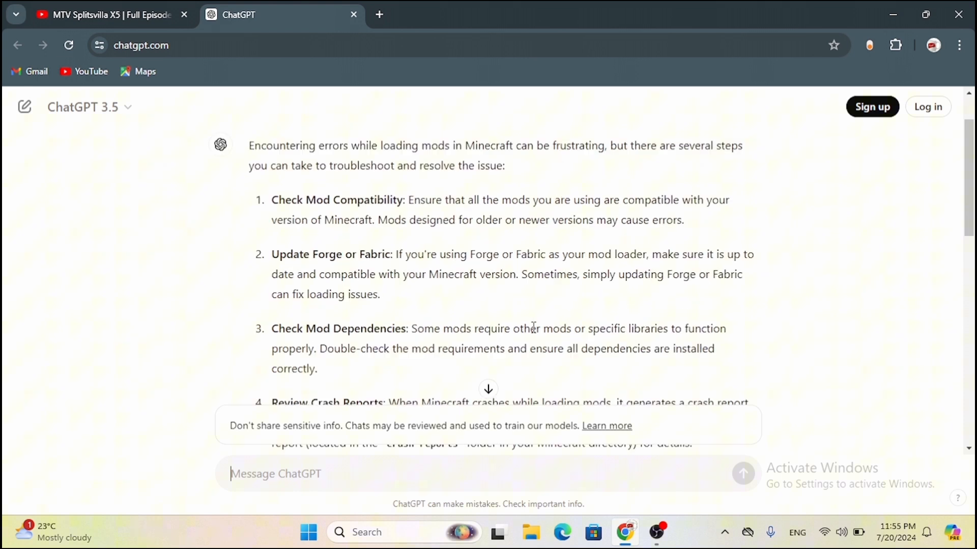
scroll("down", 3)
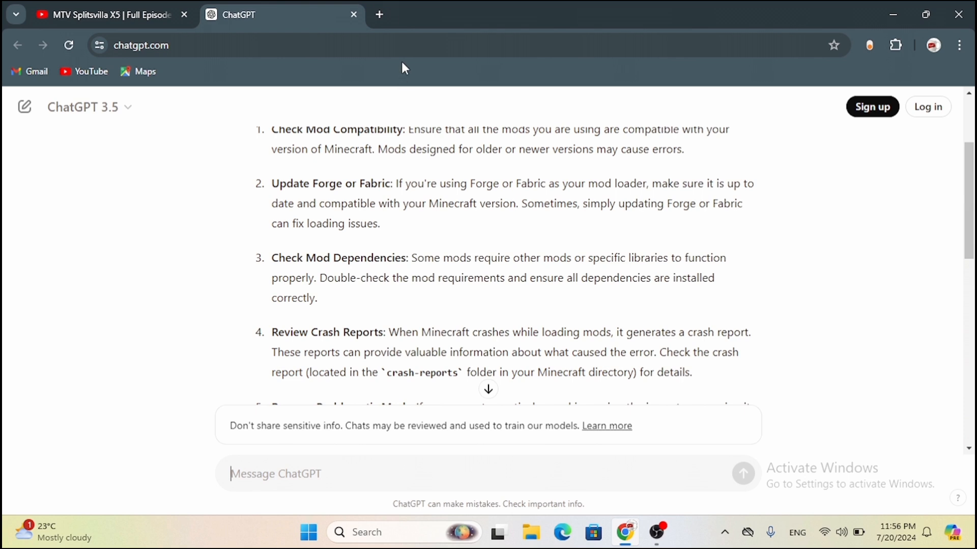
left_click(379, 14)
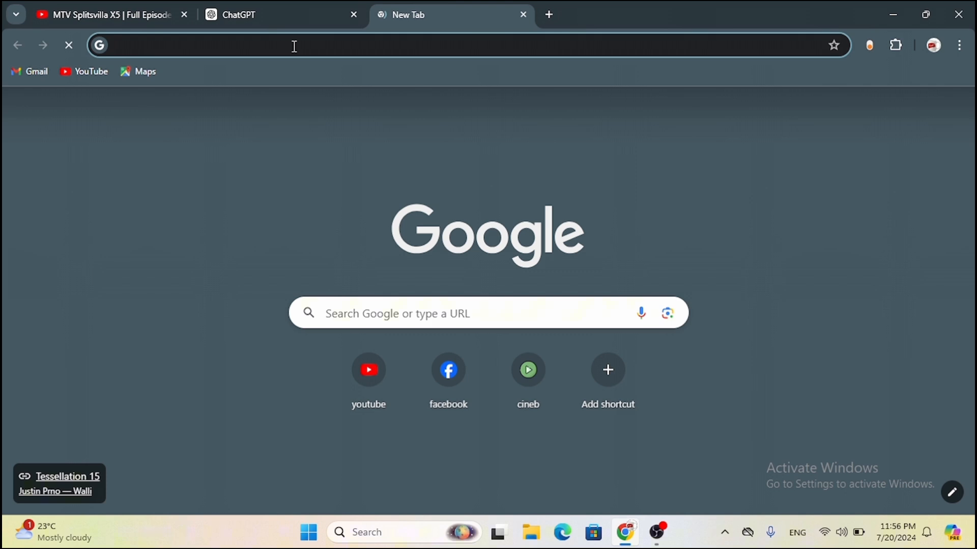
type("forge")
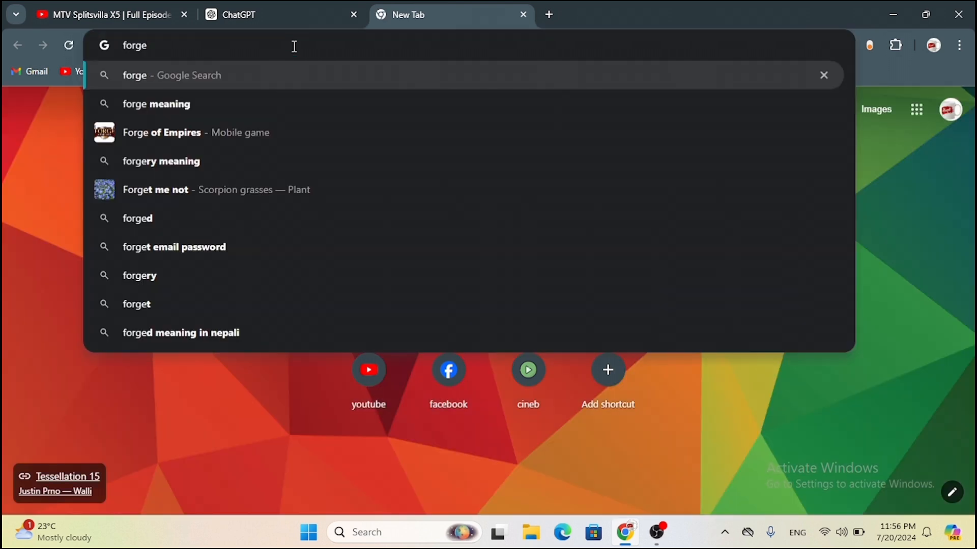
type("\" \"")
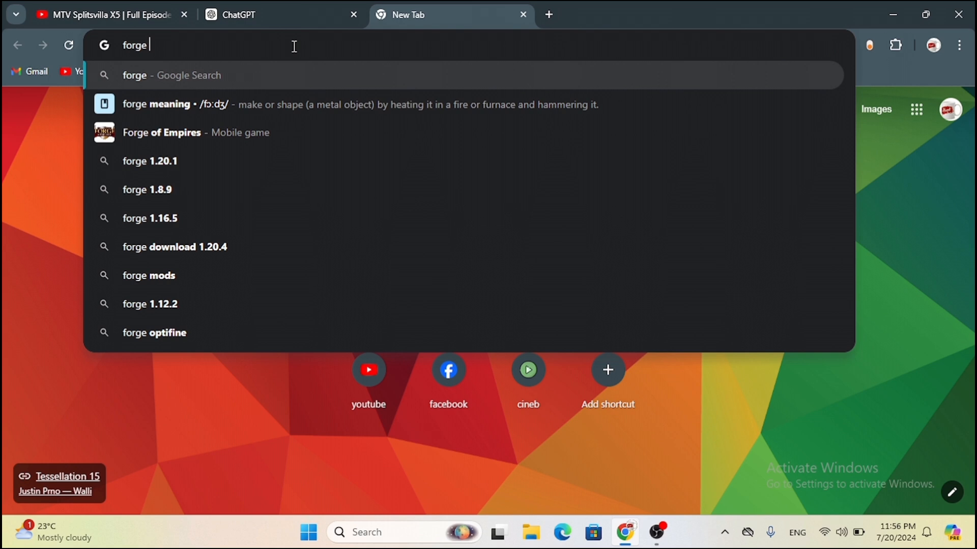
key("Backspace")
type(" mi")
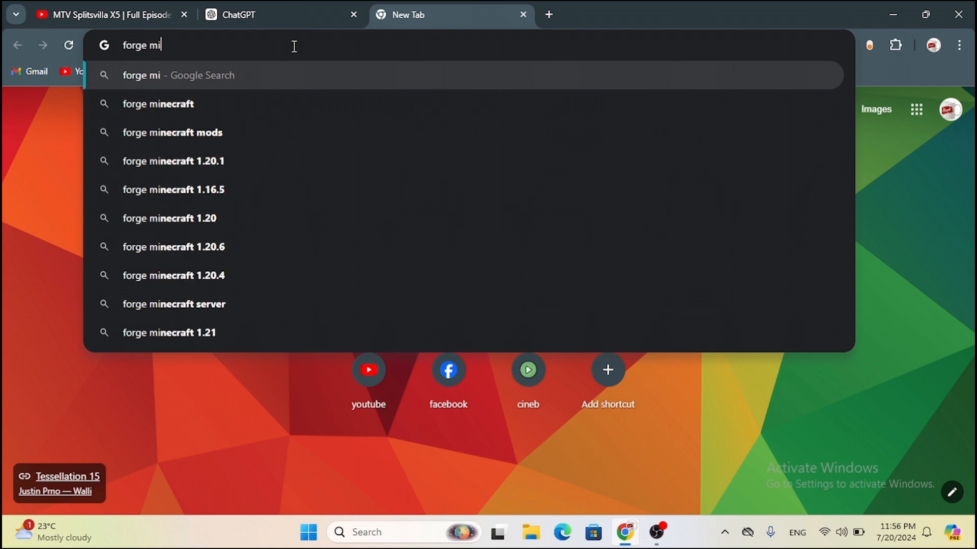
left_click(173, 133)
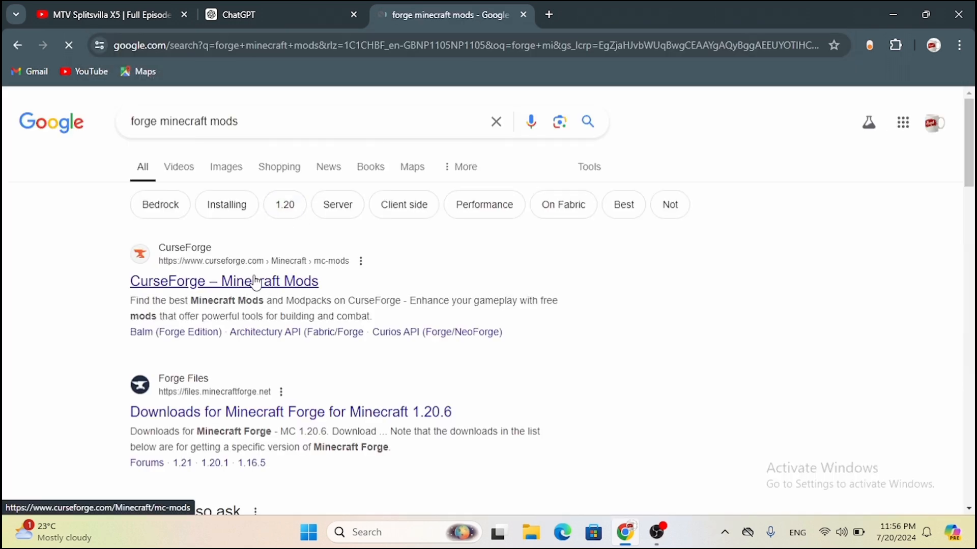
Step: Open the CurseForge Minecraft Mods result and scroll through the mod list (Just Enough Items, GeckoLib)
left_click(223, 280)
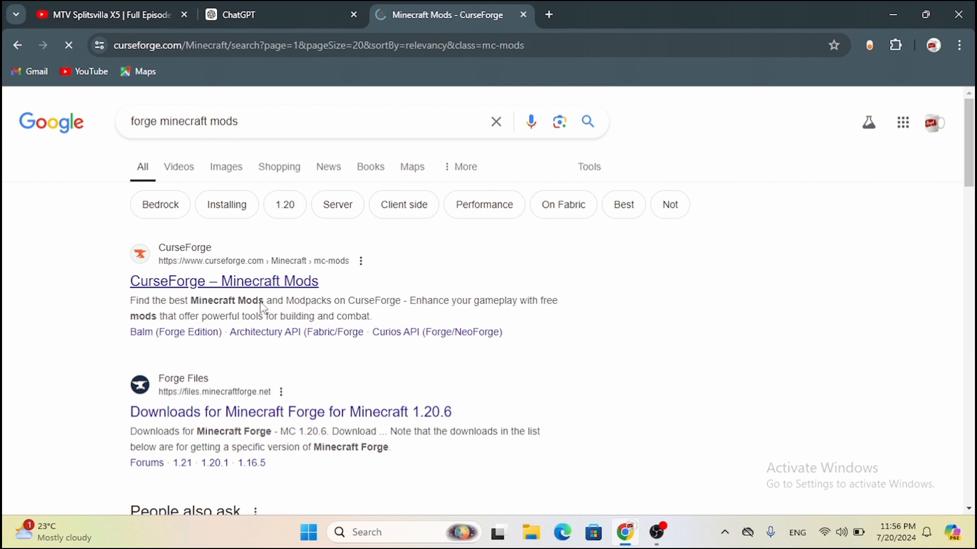
left_click(224, 281)
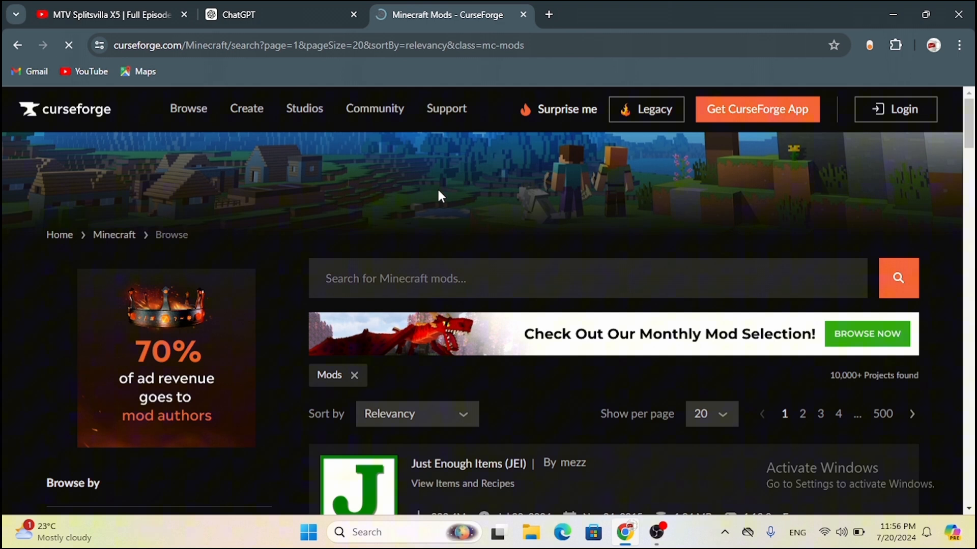
scroll("down", 3)
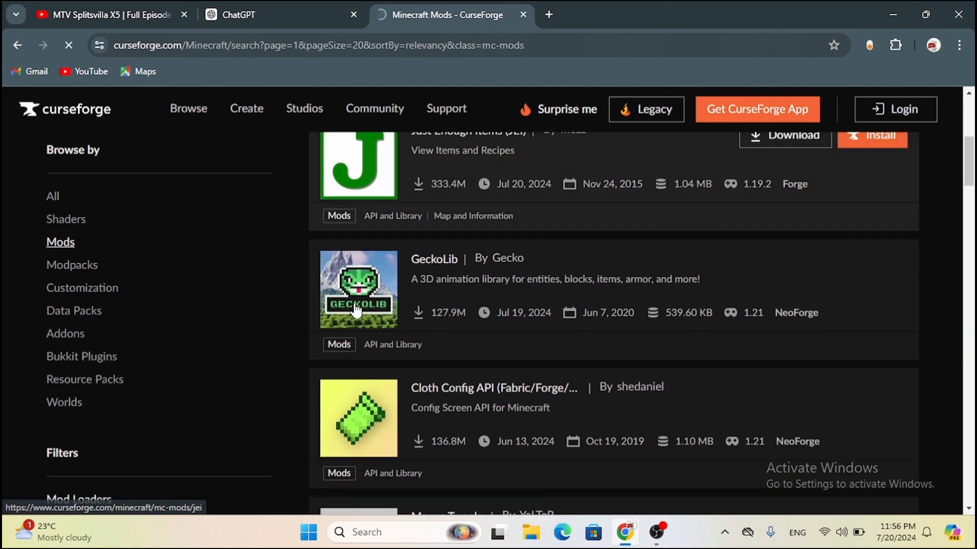
scroll("down", 3)
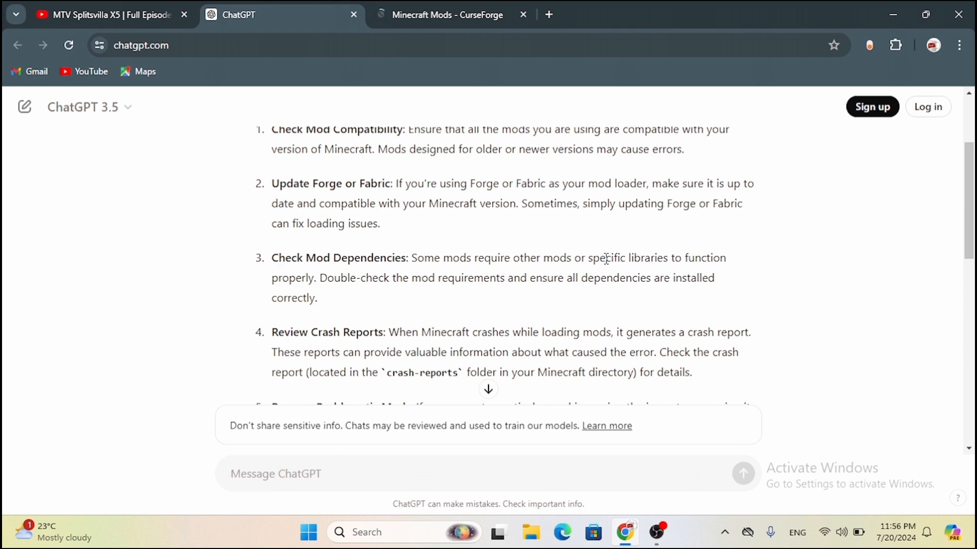
Step: Scroll ChatGPT's answer down to the Remove Problematic Mods and Allocate More RAM steps
scroll("down", 3)
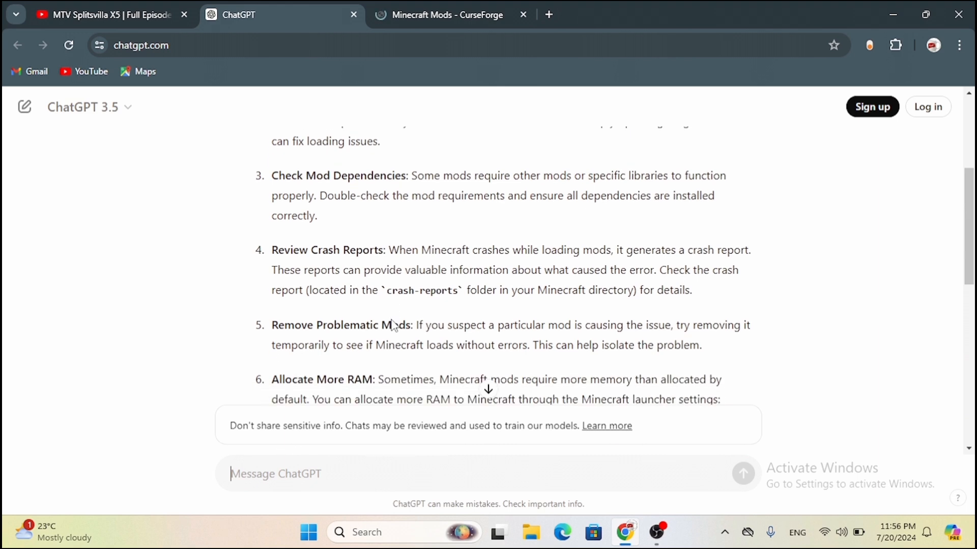
scroll("down", 3)
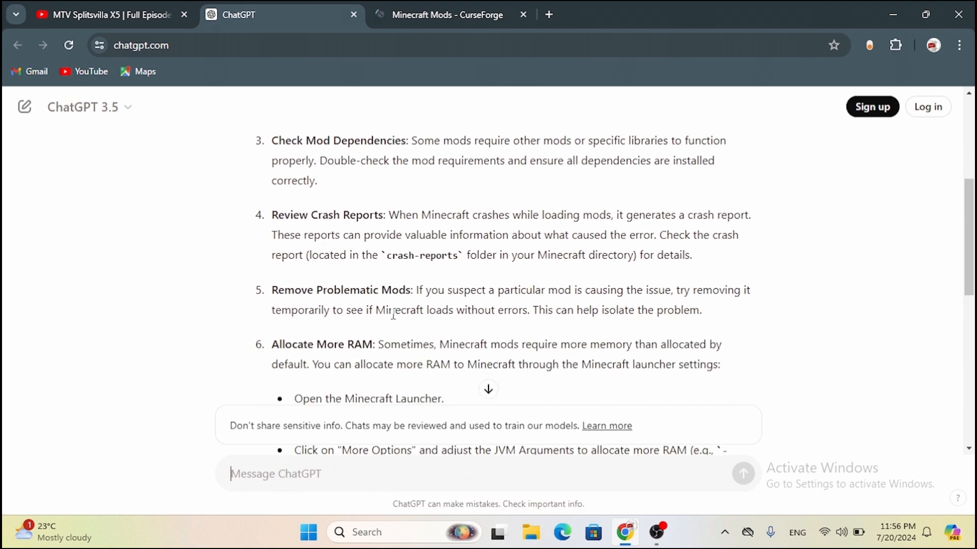